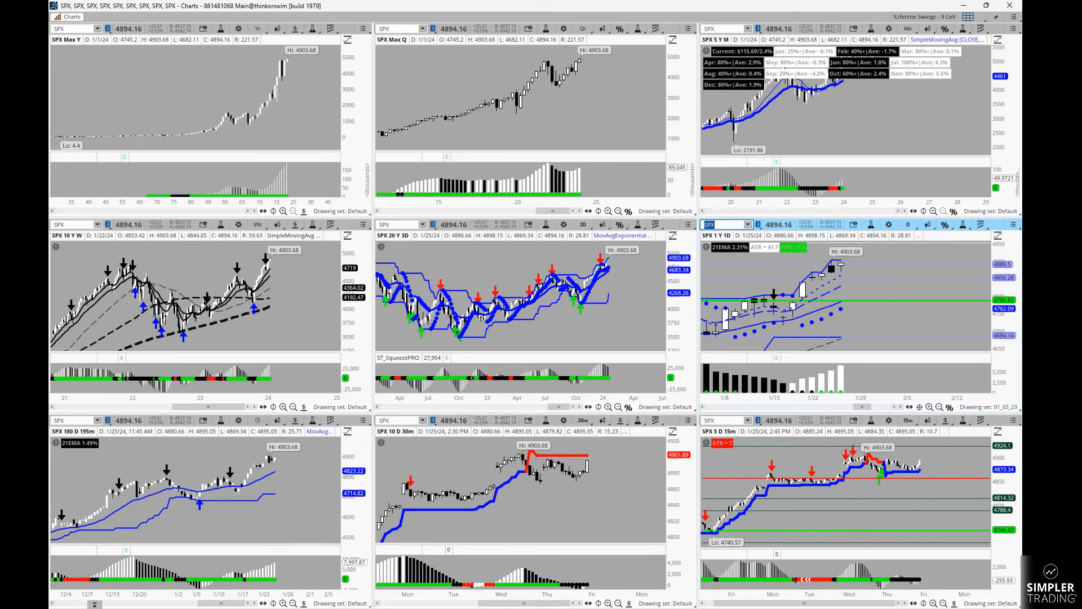
Load ULTA into all nine linked chart cells, replacing SPX
{"action": "type", "text": "ULTA"}
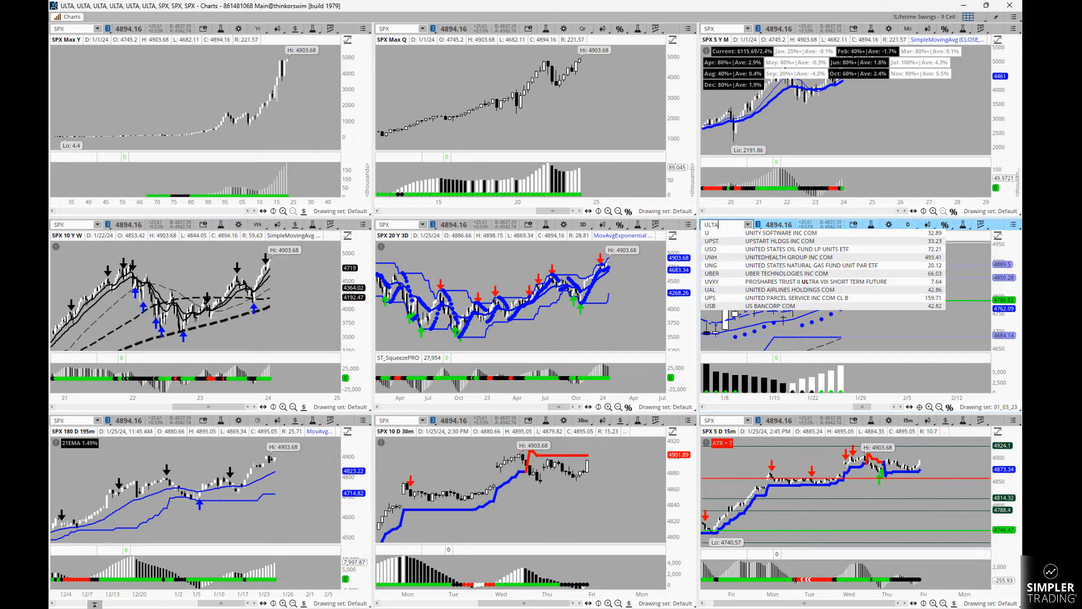
{"action": "left_click", "coordinate": [716, 223]}
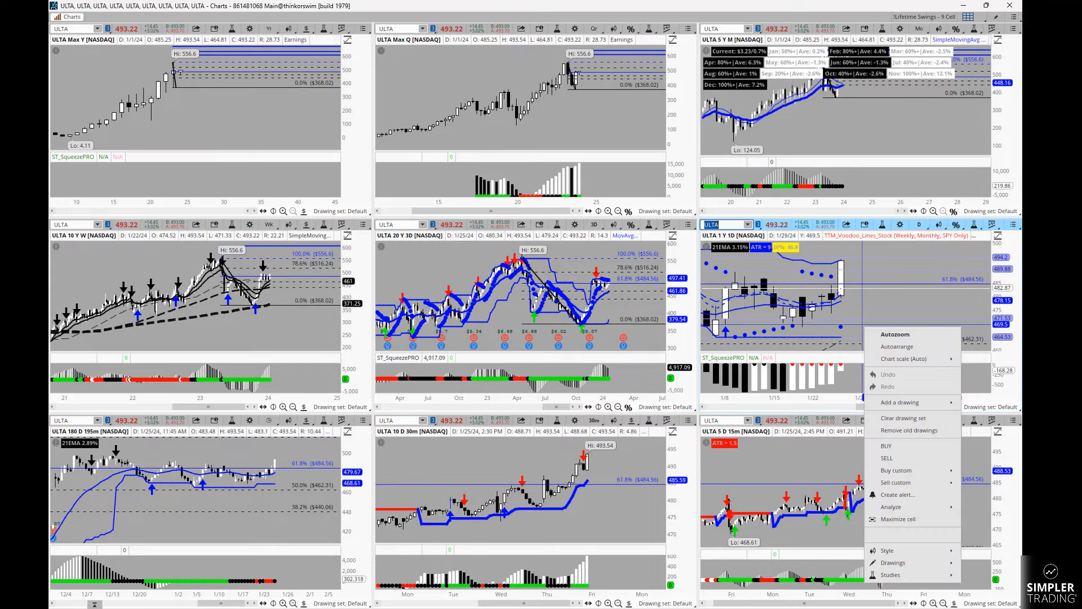
Maximize the ULTA 1Y 1D chart cell and reselect ULTA Beauty Inc as its symbol
{"action": "left_click", "coordinate": [898, 518]}
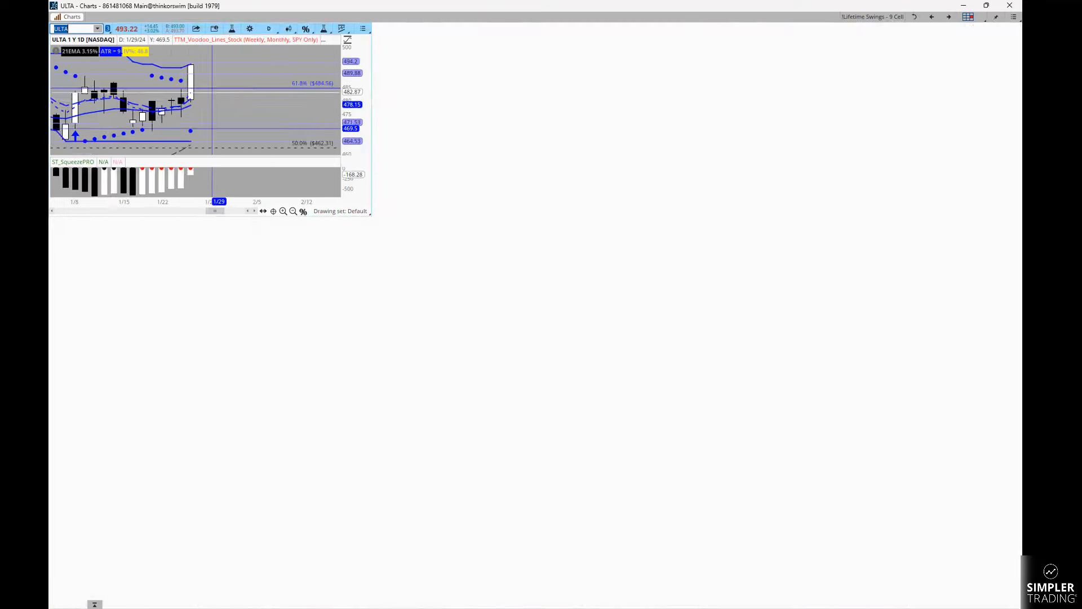
{"action": "left_click", "coordinate": [986, 5]}
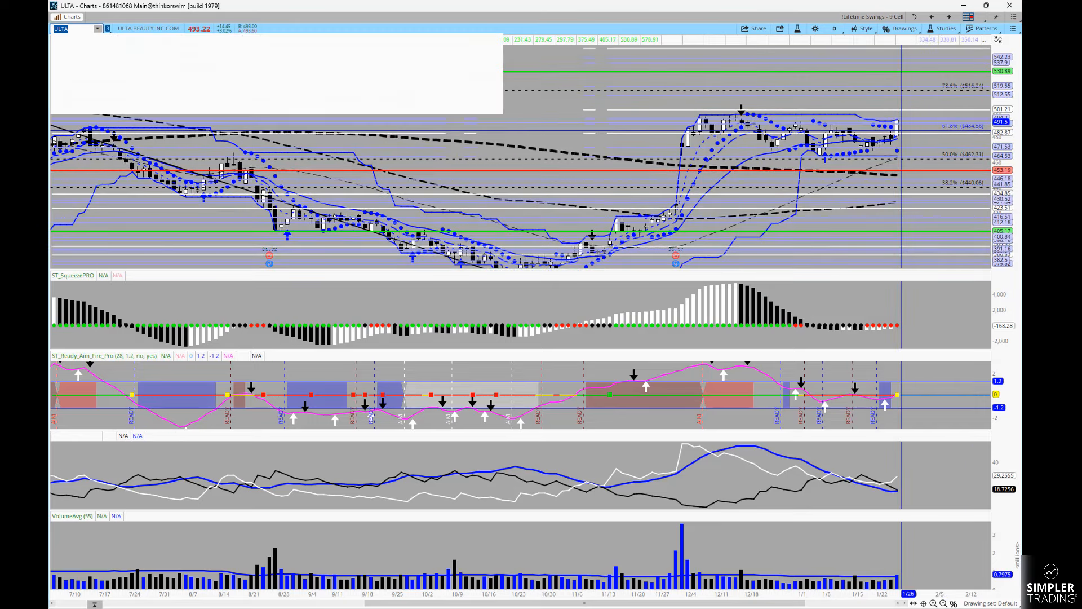
{"action": "left_click", "coordinate": [61, 28]}
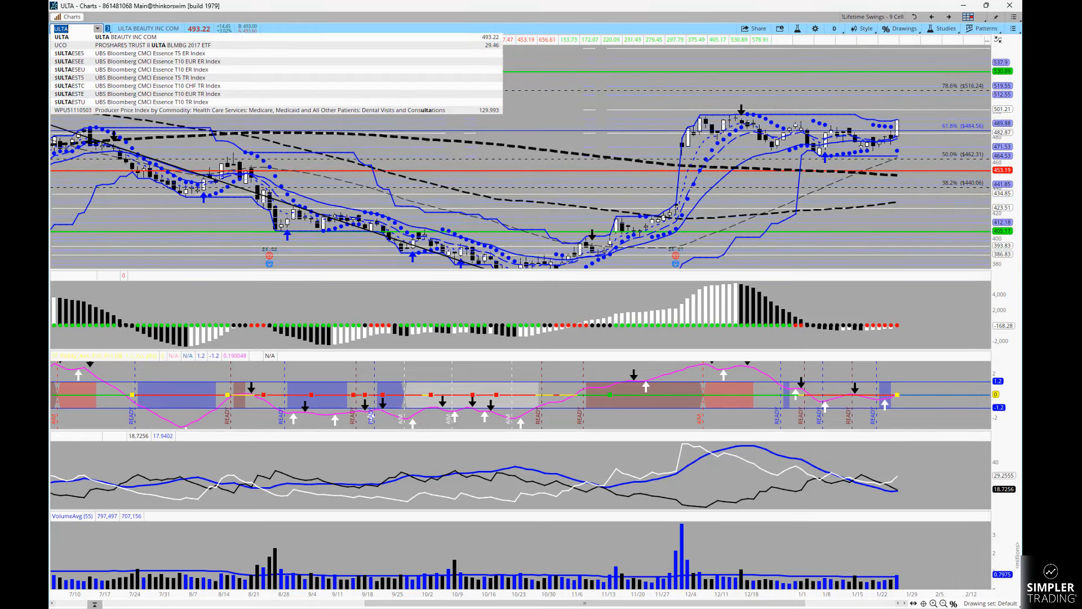
{"action": "left_click", "coordinate": [61, 28]}
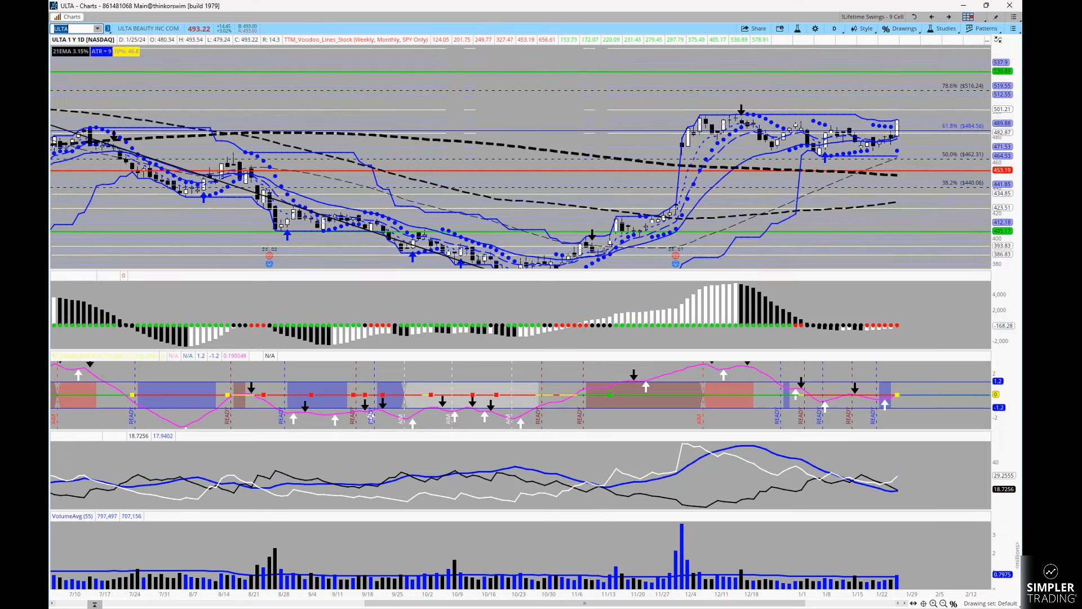